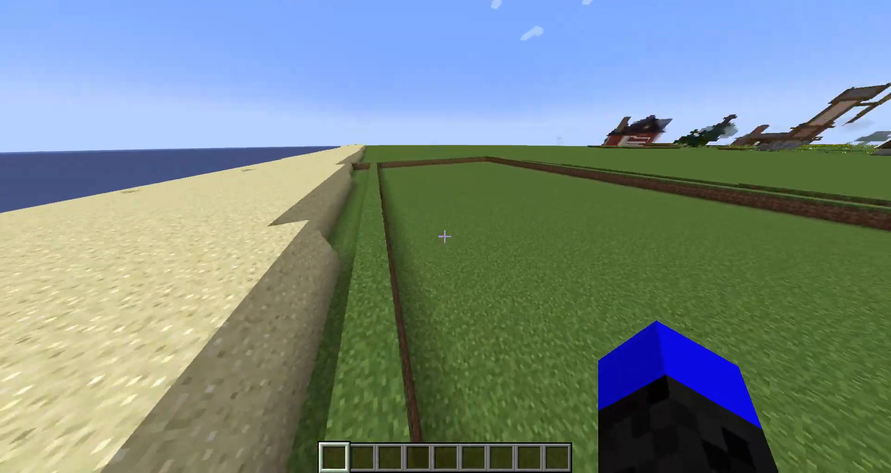
pyautogui.moveTo(446, 236)
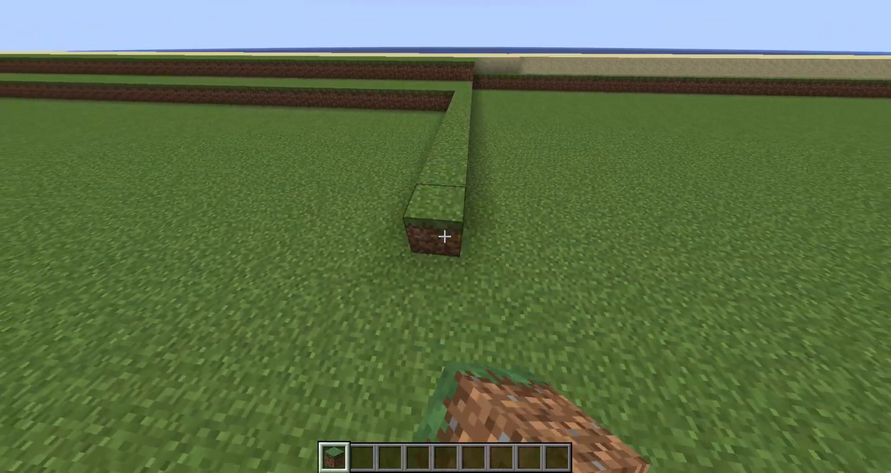
pyautogui.moveTo(446, 236)
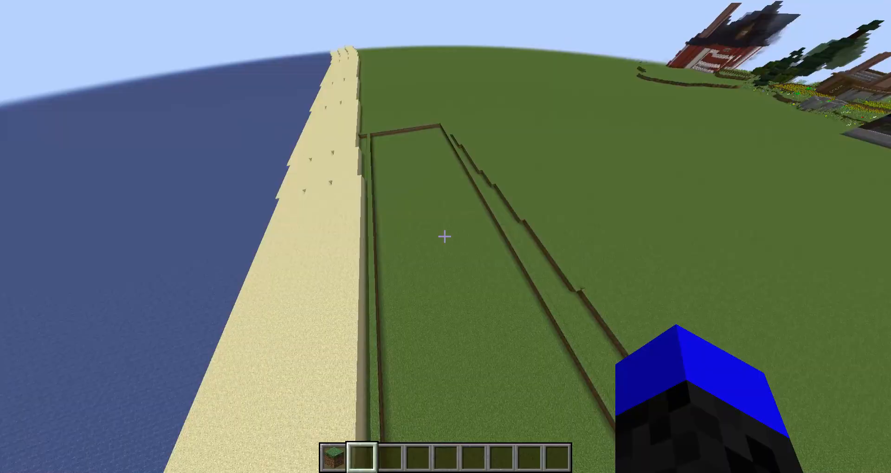
pyautogui.moveTo(446, 237)
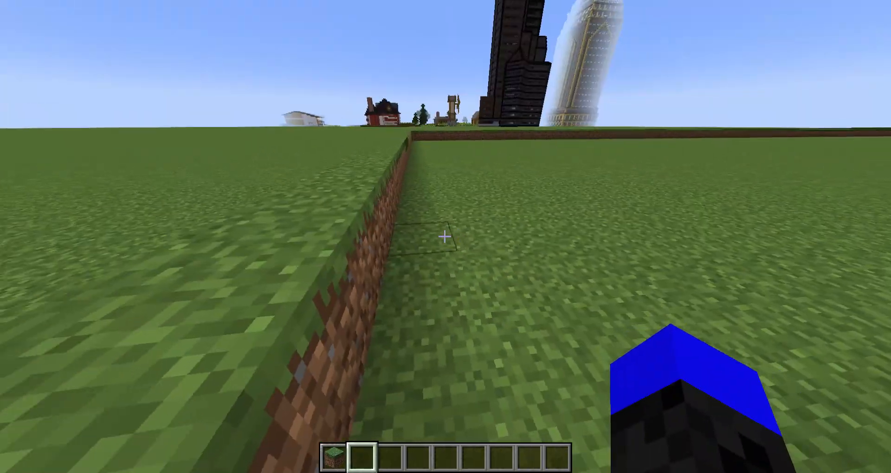
# Step: Read the corner coordinates -593 6 136 from the debug overlay, then hide it again
pyautogui.press('f3')
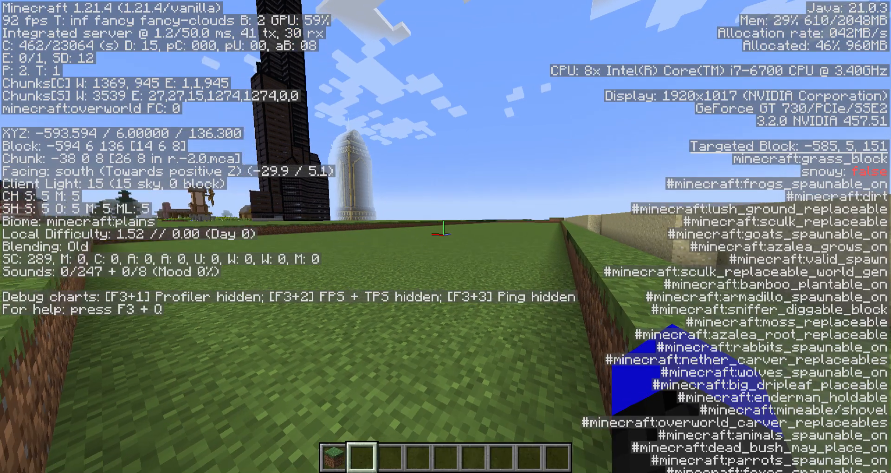
pyautogui.moveTo(446, 237)
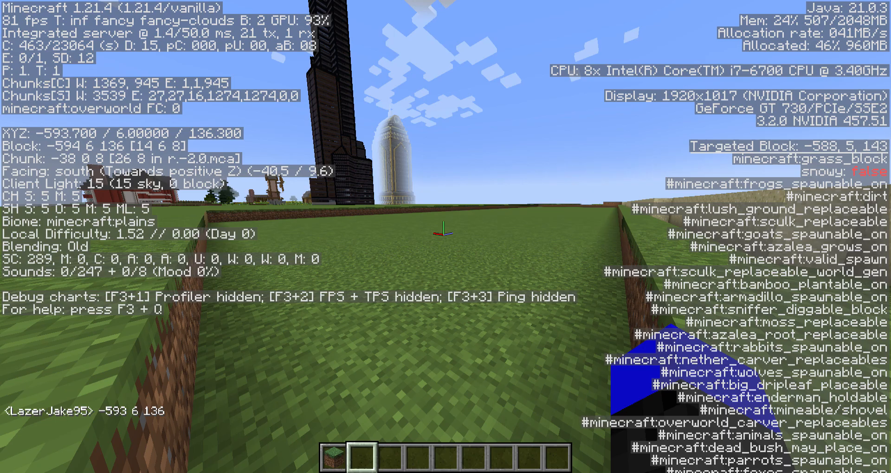
pyautogui.press('F3')
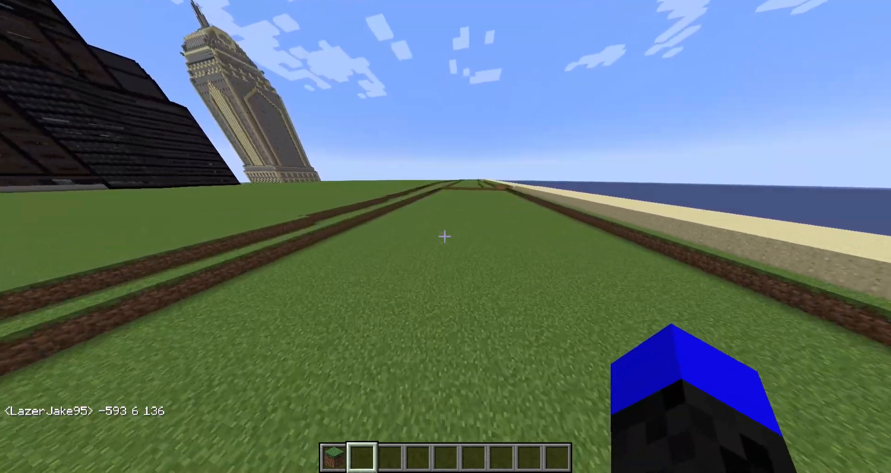
pyautogui.moveTo(445, 237)
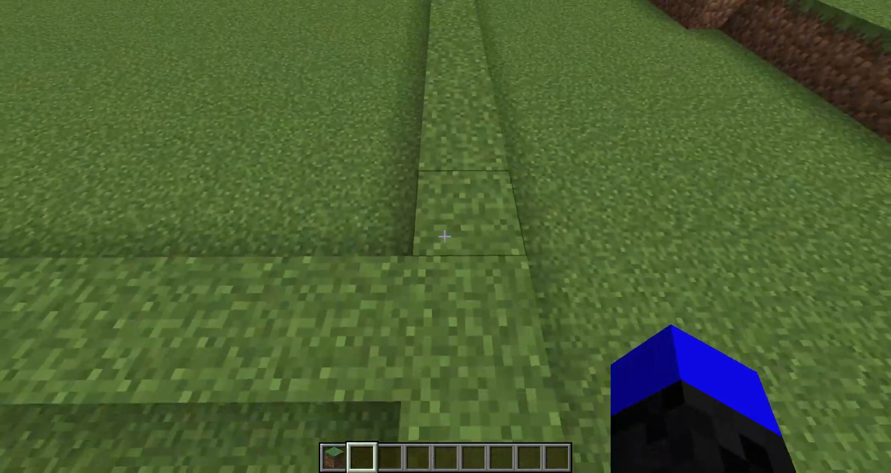
pyautogui.moveTo(446, 237)
pyautogui.write('/')
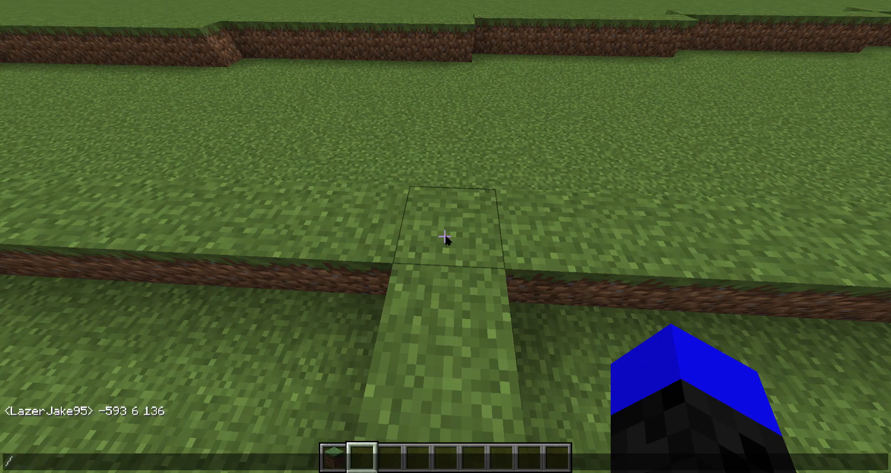
pyautogui.write('F')
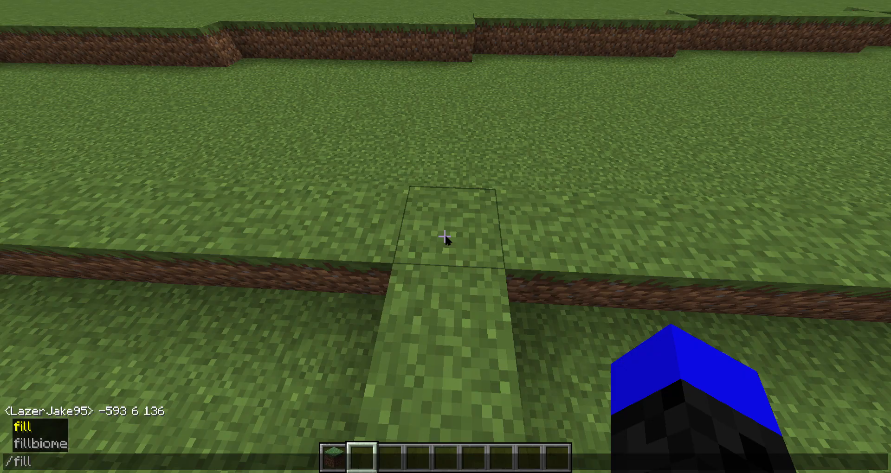
pyautogui.write('-568 6 228')
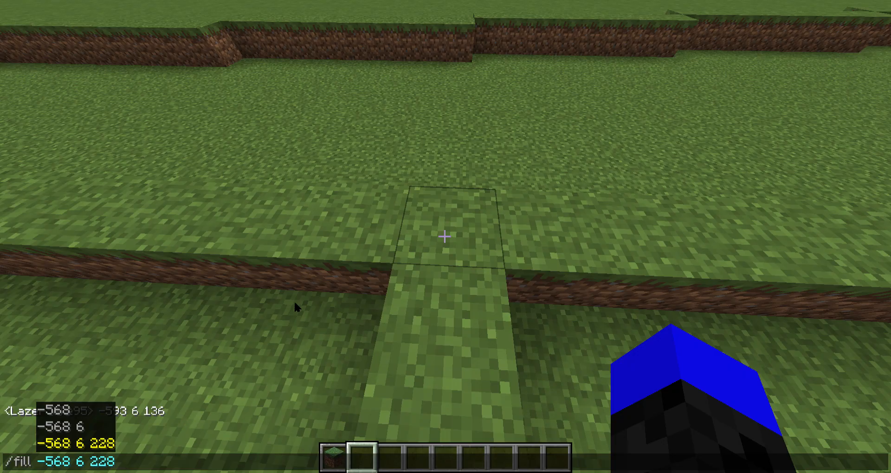
pyautogui.moveTo(446, 254)
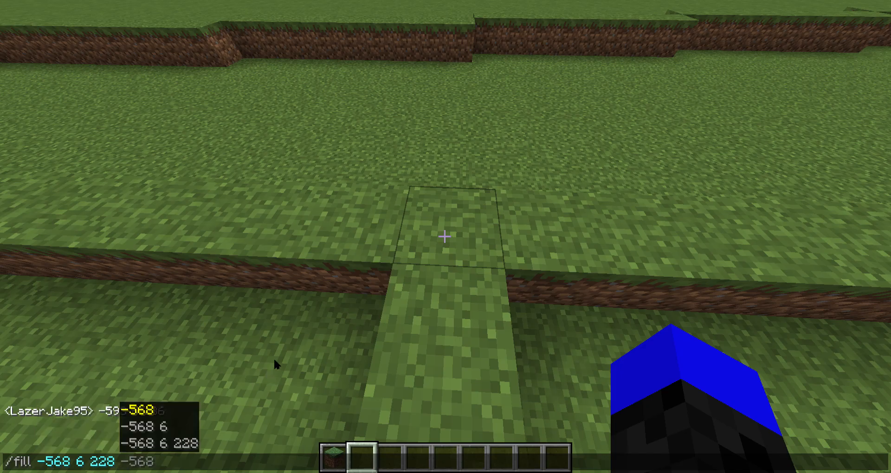
pyautogui.moveTo(299, 363)
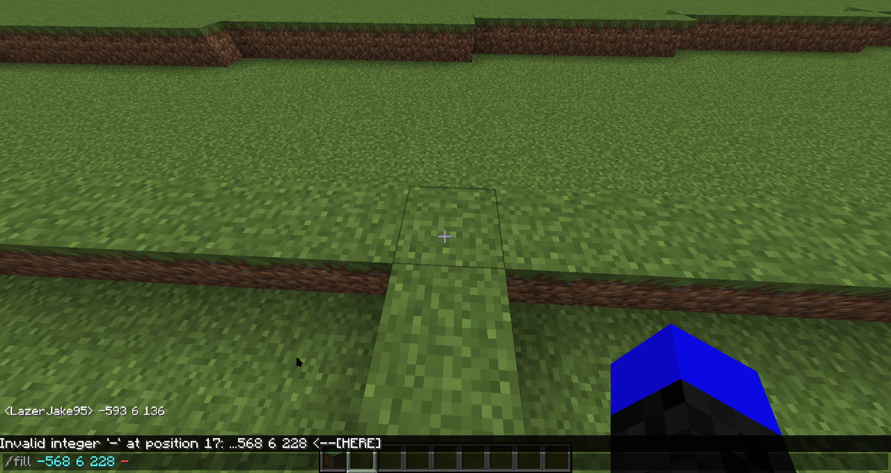
pyautogui.write('-593 6 136')
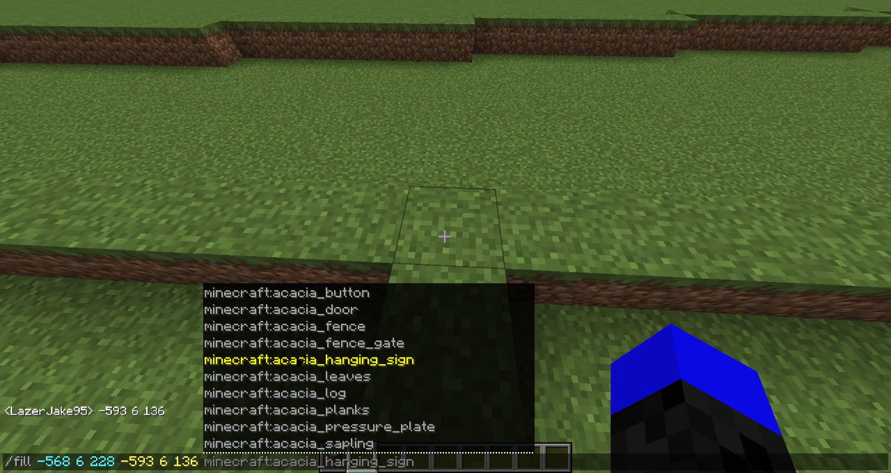
pyautogui.write('g')
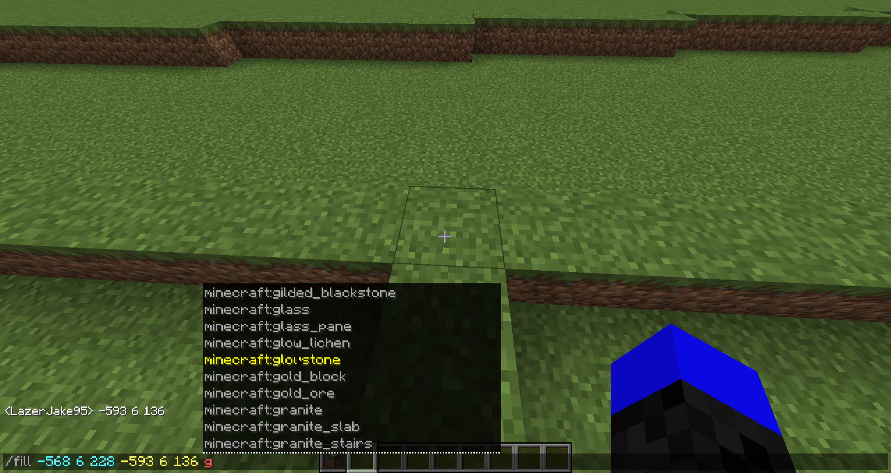
pyautogui.write('rass_block')
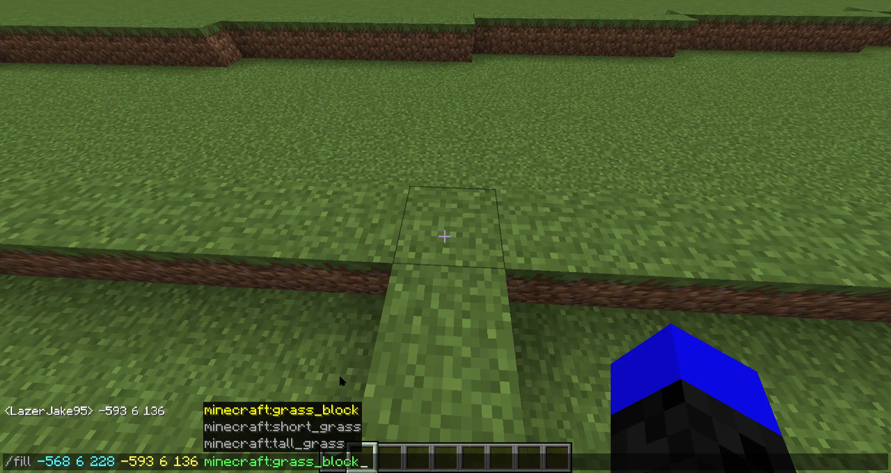
pyautogui.moveTo(427, 317)
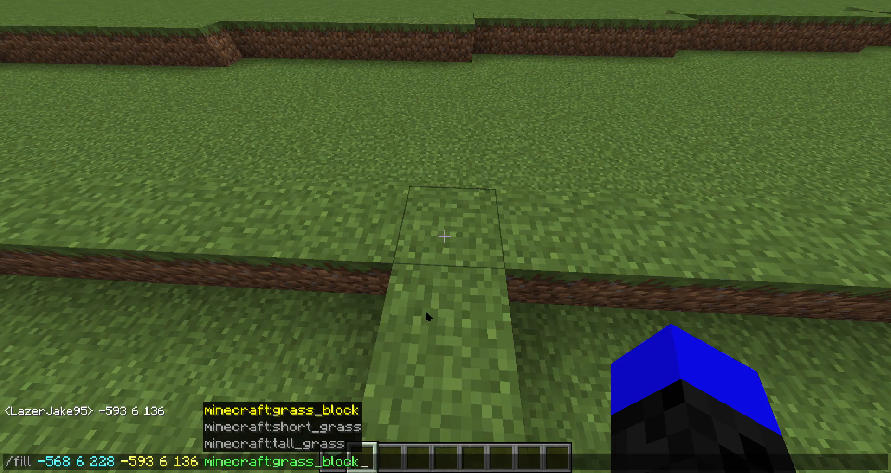
pyautogui.press('enter')
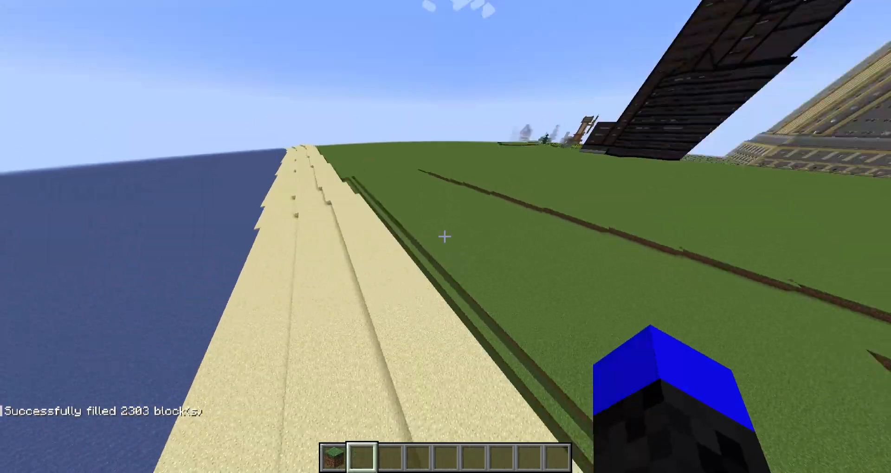
pyautogui.moveTo(445, 237)
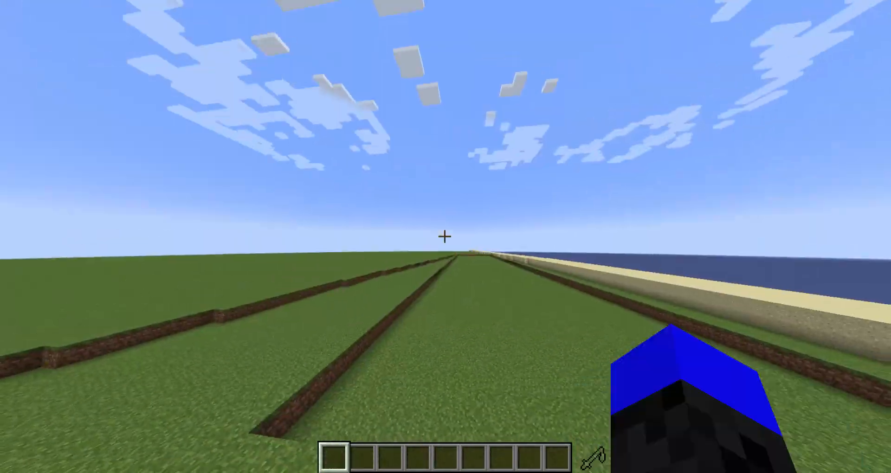
# Step: Check the coordinates of the remaining strip in the debug overlay, then hide it
pyautogui.press('F3')
pyautogui.write('-585 6 229')
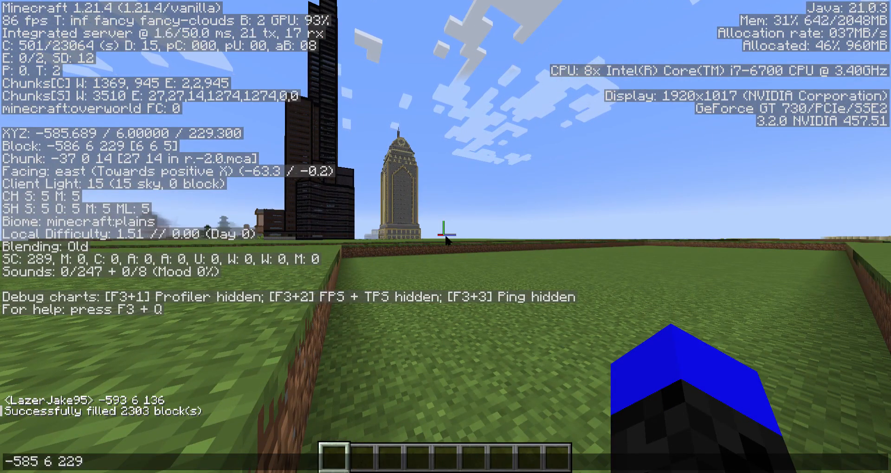
pyautogui.press('f3')
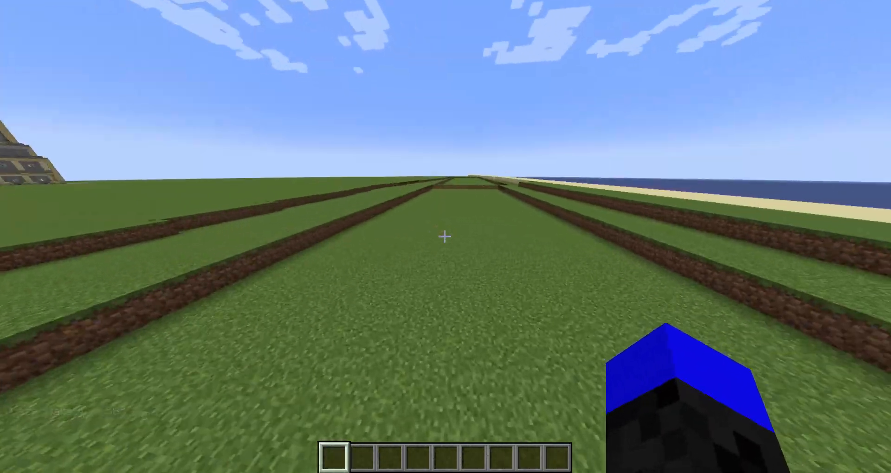
pyautogui.moveTo(445, 236)
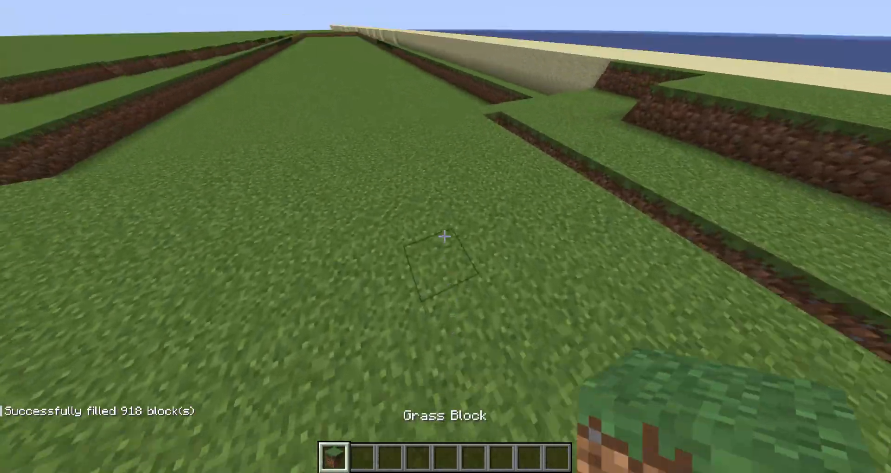
pyautogui.moveTo(445, 237)
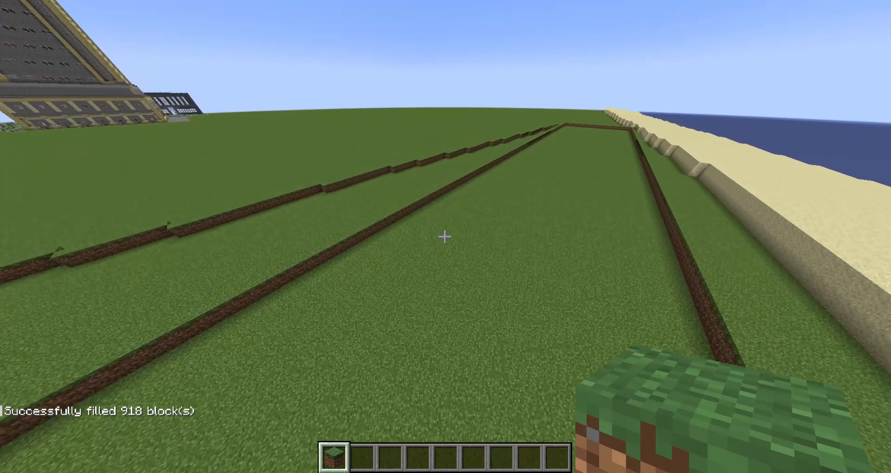